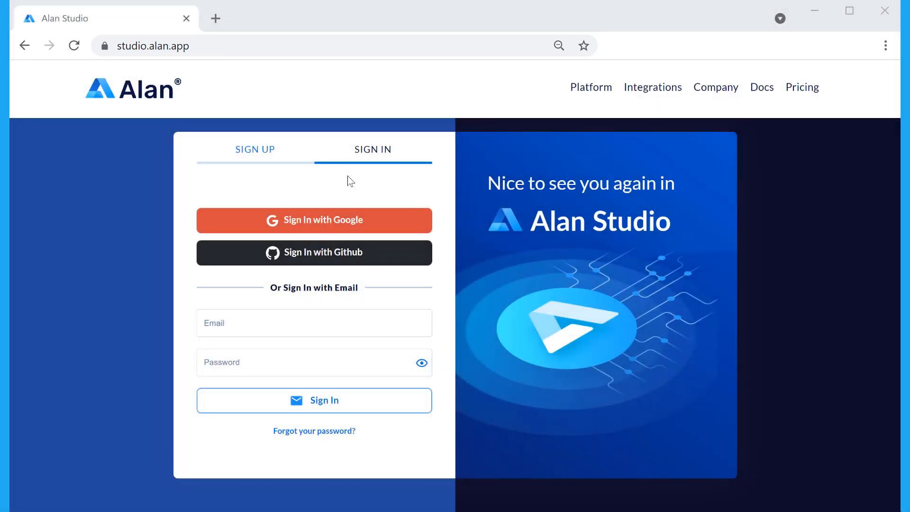
mouse_move(293, 157)
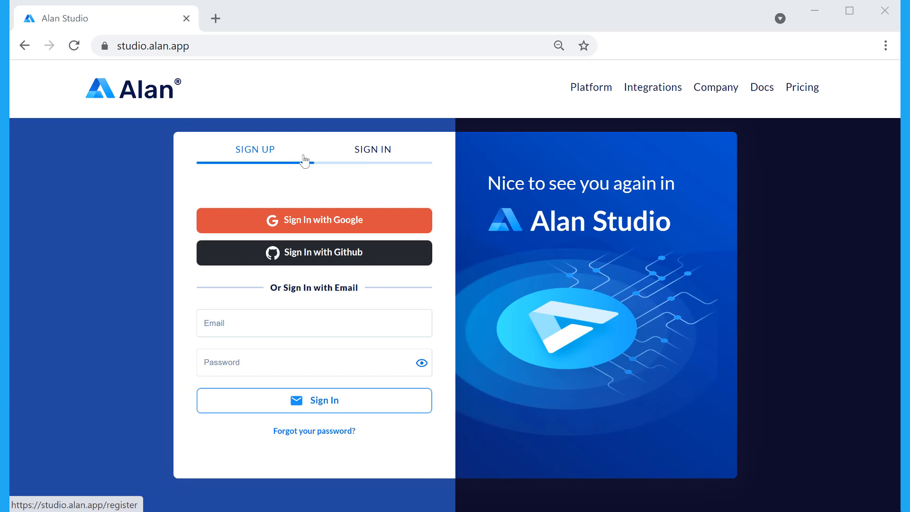
Step: Sign in to the Alan Studio account and land on the empty projects page
click(314, 399)
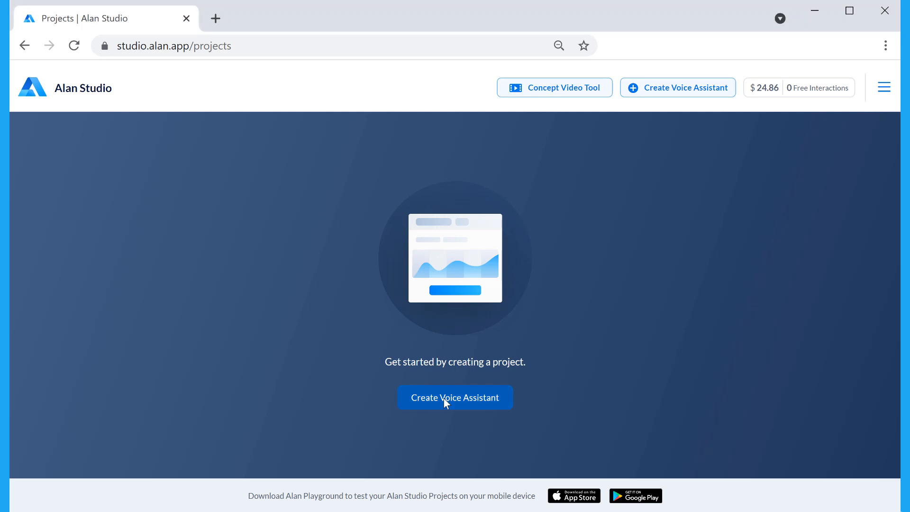
Step: Create an empty voice assistant project named MyFlutterAssistant with the sample hello world script
click(454, 397)
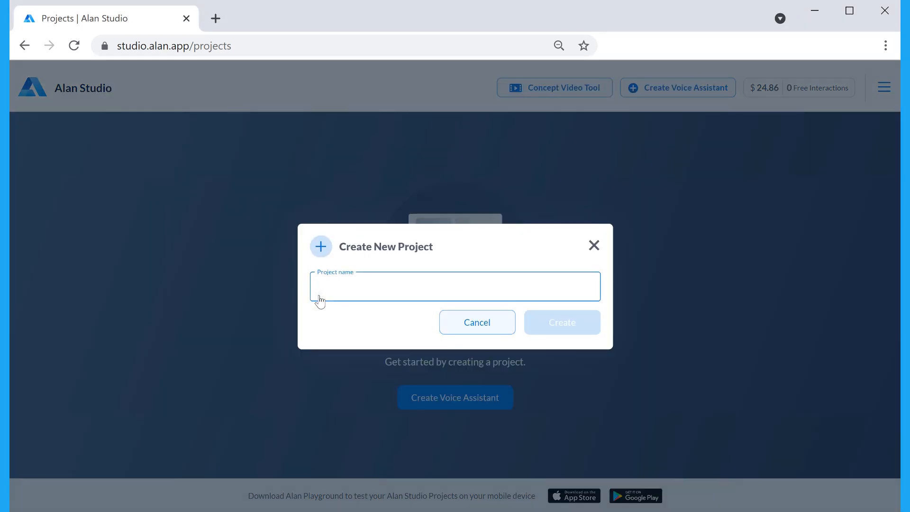
text(MyFlutterAssistant)
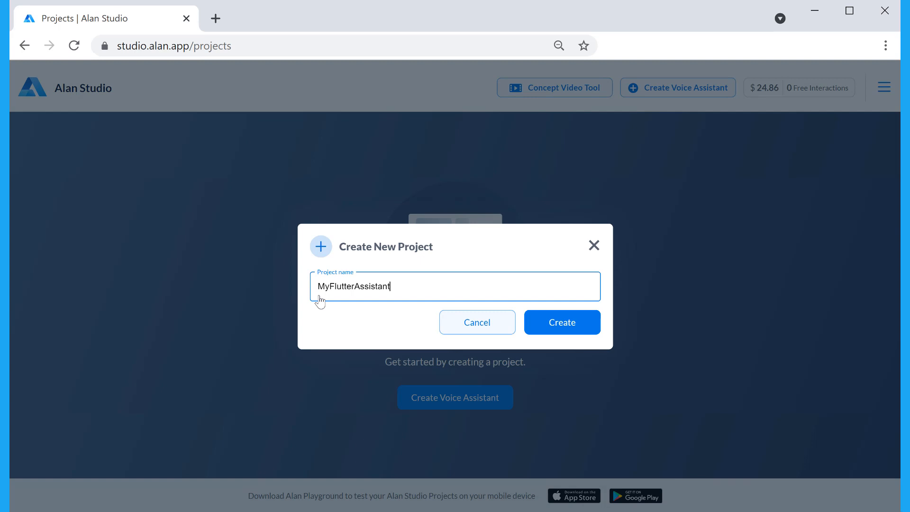
click(560, 322)
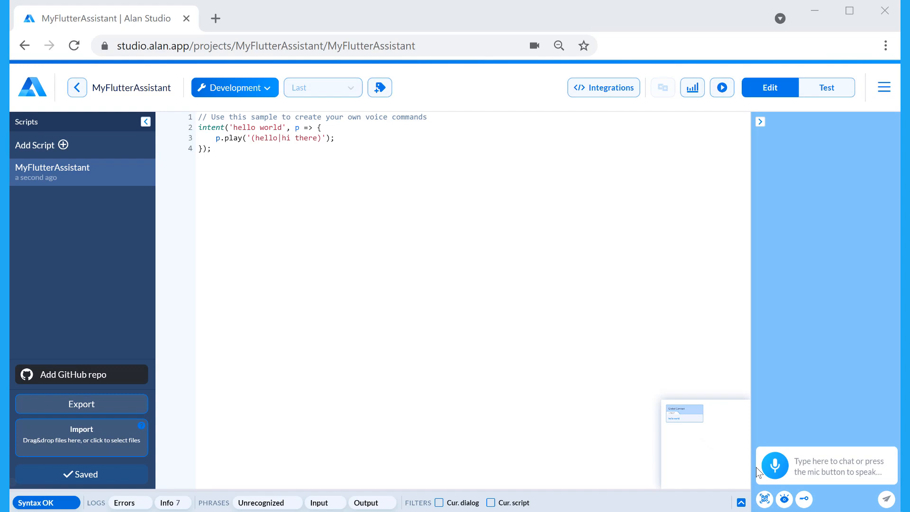
Step: Run a mic test in the debugging chat, saying 'hello world', then end the session
click(774, 464)
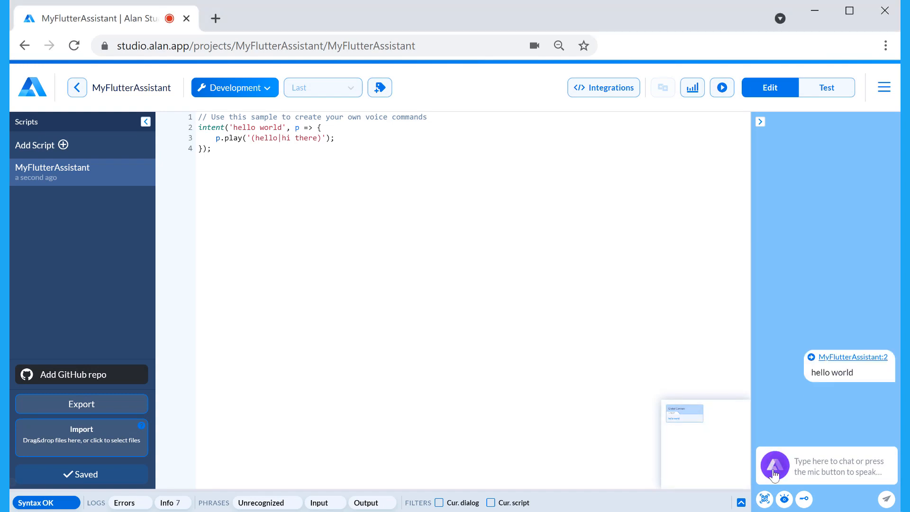
click(774, 465)
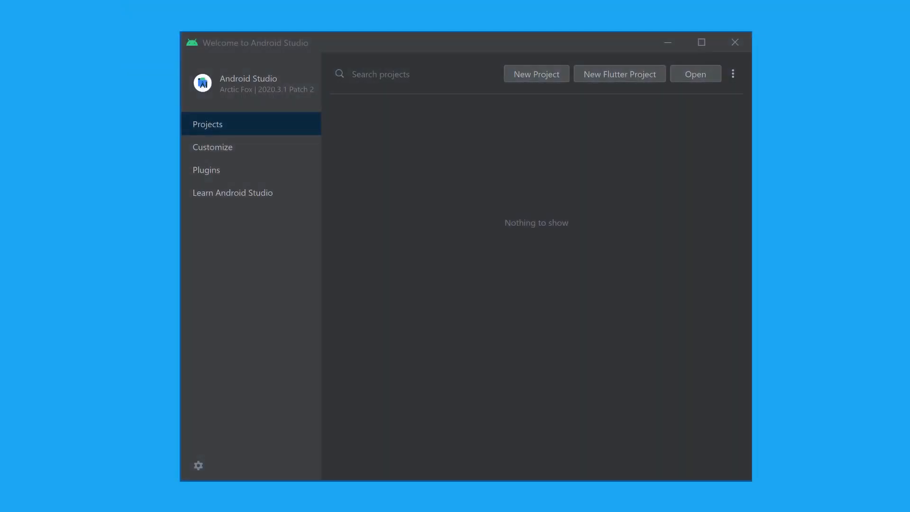
mouse_move(589, 81)
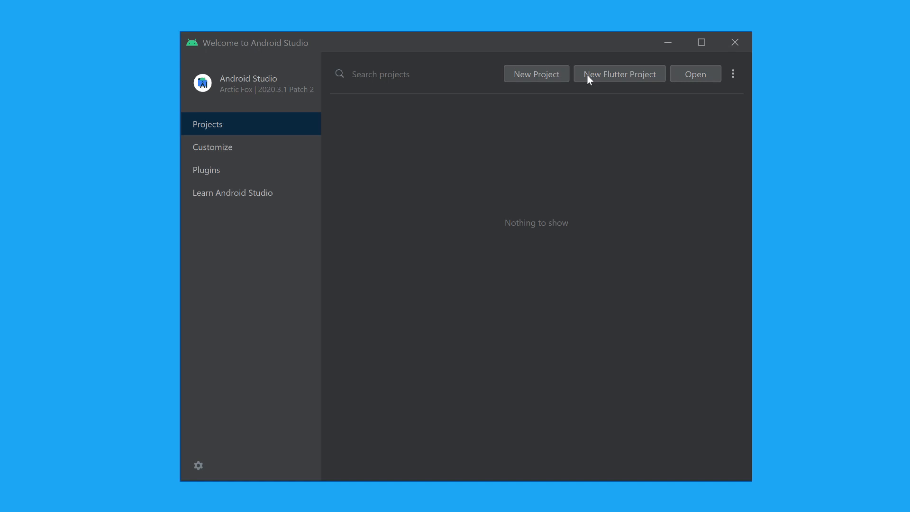
Step: Create a new Flutter project named my_flutter_app from the welcome screen
click(618, 74)
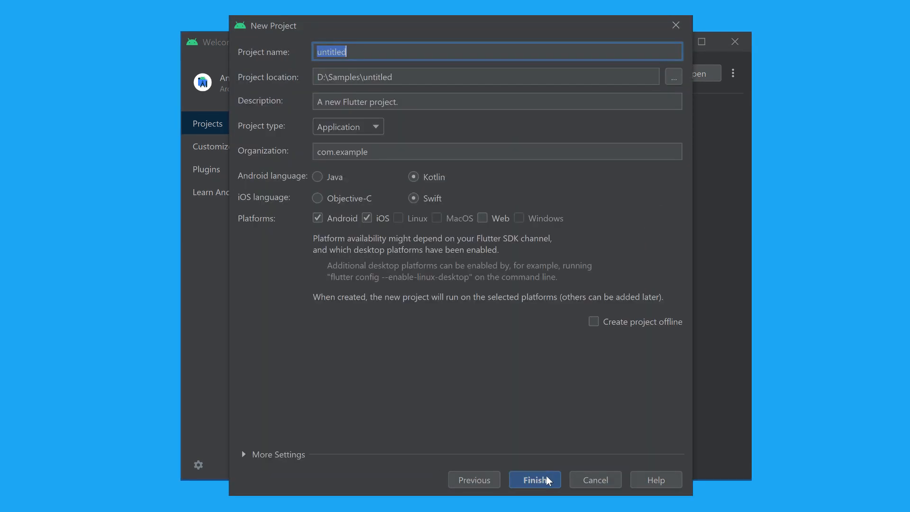
text(my_flutter_app)
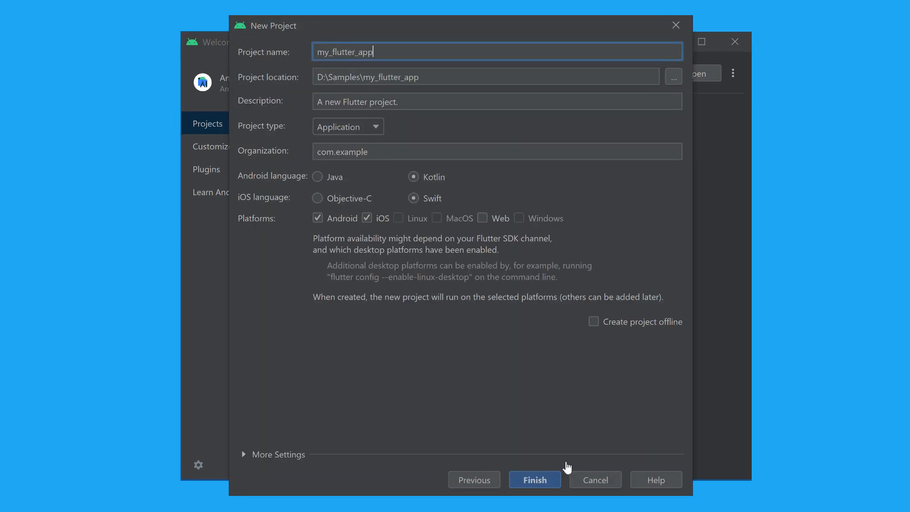
click(534, 480)
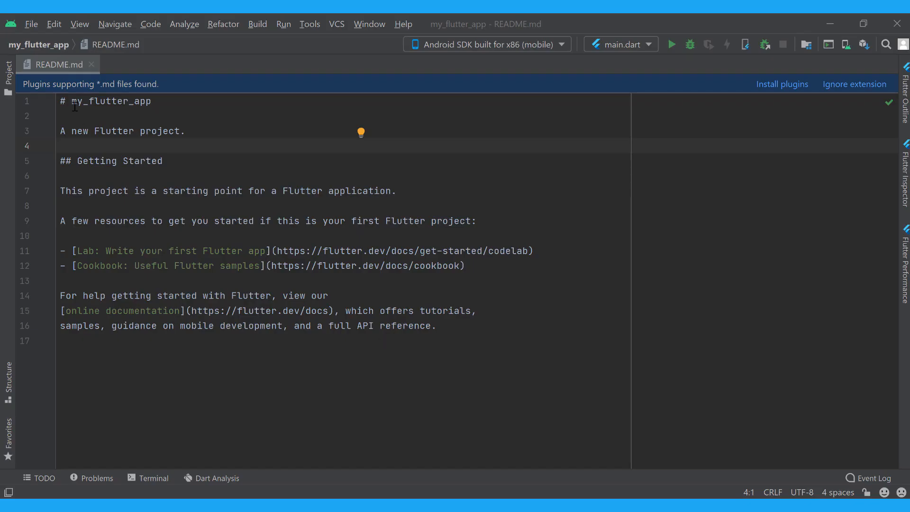
Step: Run main.dart on the Android emulator and tap + to increment the demo counter
click(8, 66)
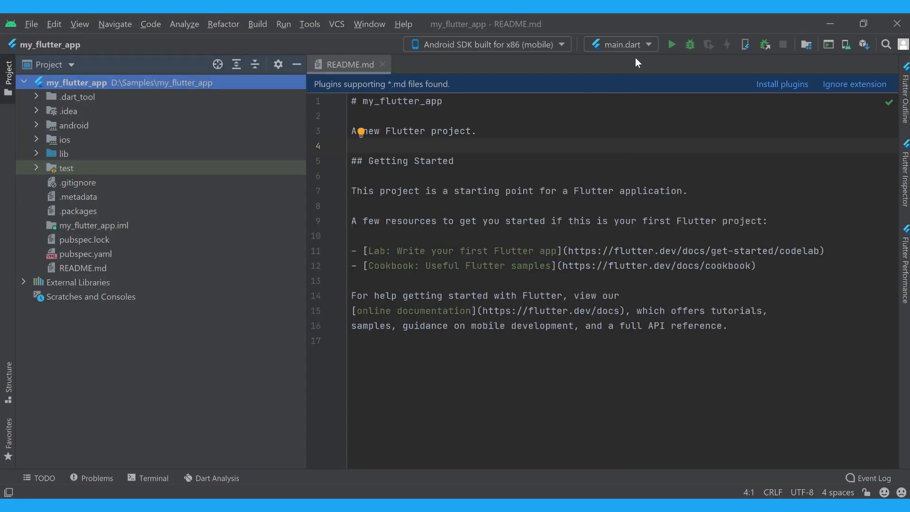
mouse_move(669, 44)
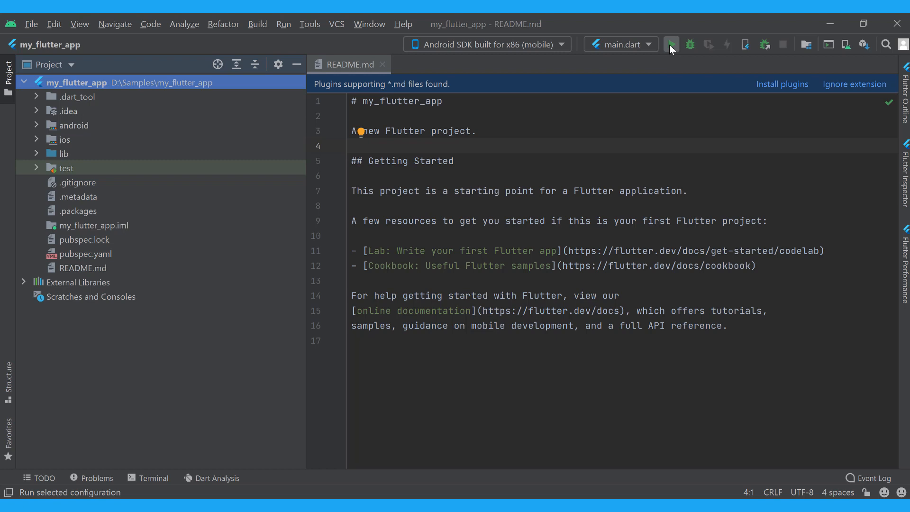
click(669, 45)
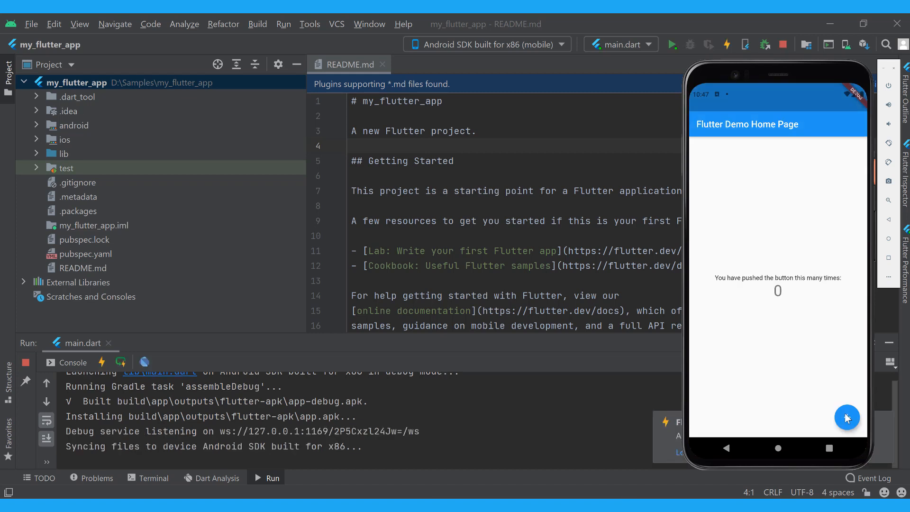
click(846, 416)
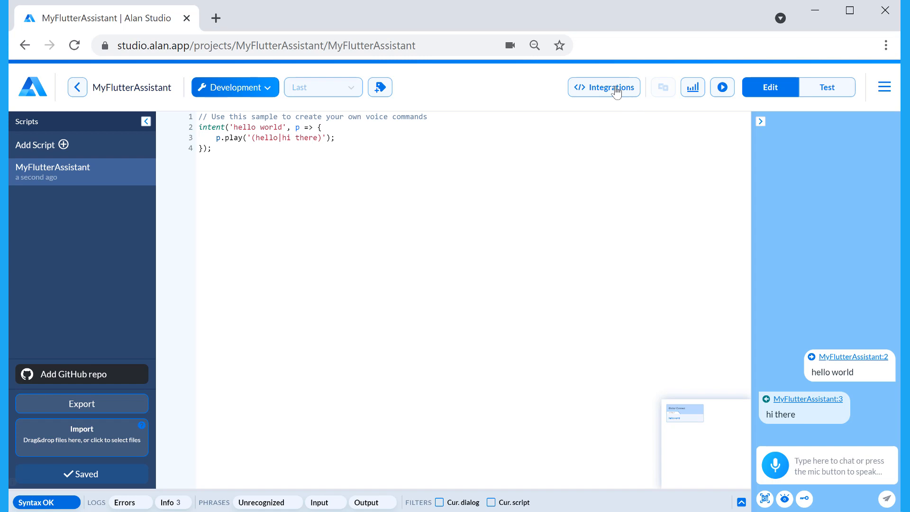
Step: Show the Flutter Embed Code Example under Integrations and copy a snippet
click(603, 87)
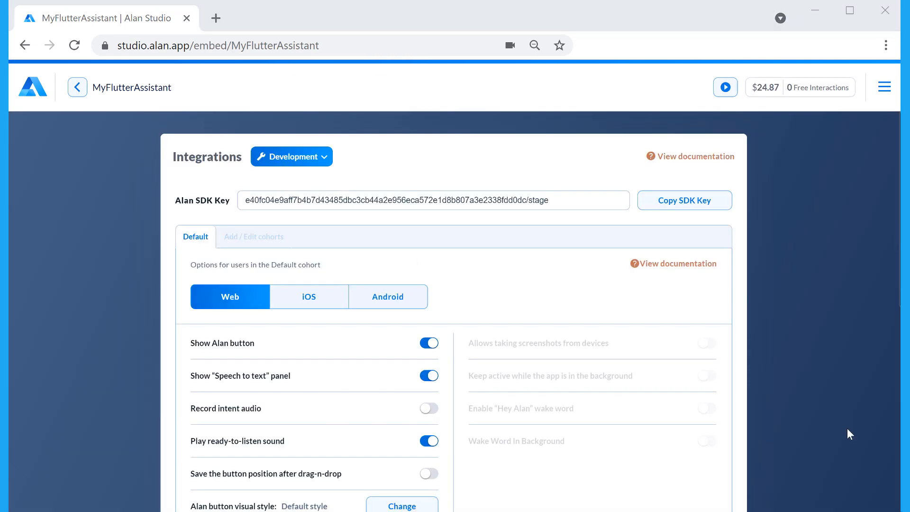
mouse_move(845, 429)
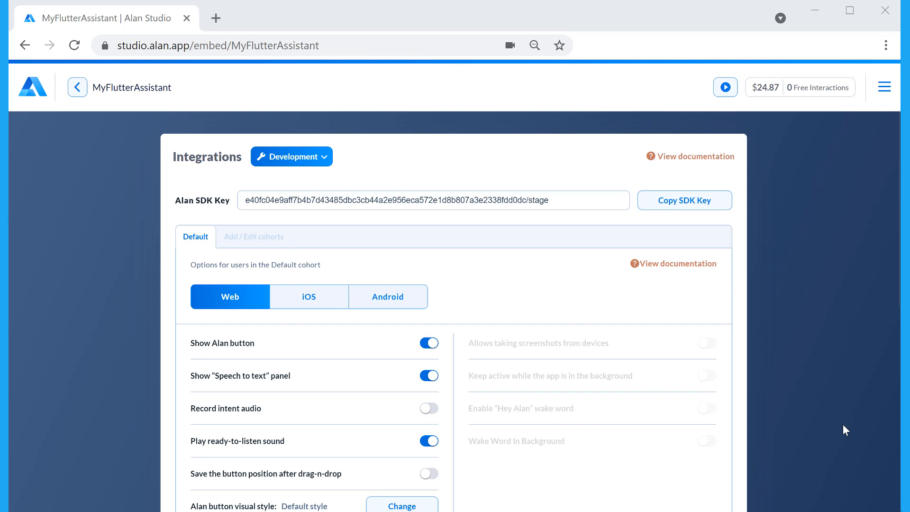
click(387, 296)
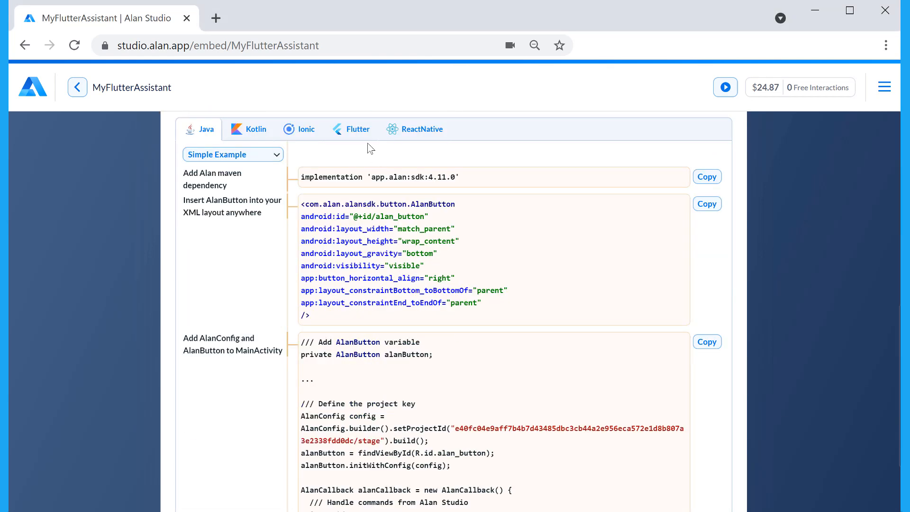
click(357, 129)
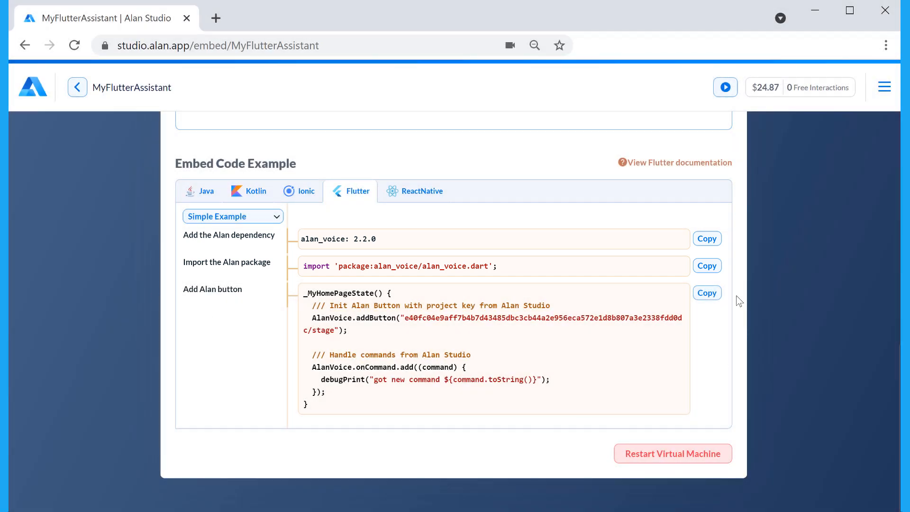
click(706, 238)
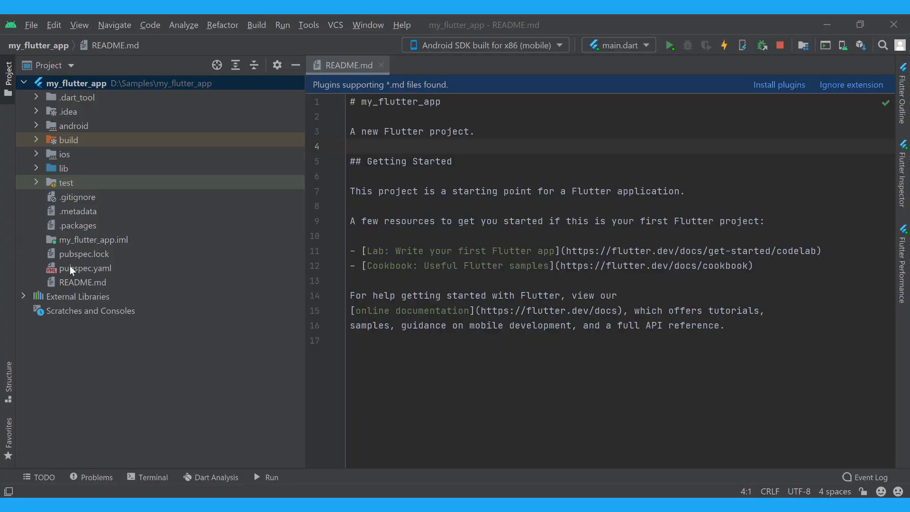
Step: Add 'alan_voice: 2.2.0' under dependencies in pubspec.yaml, then return to Alan Studio
double_click(86, 267)
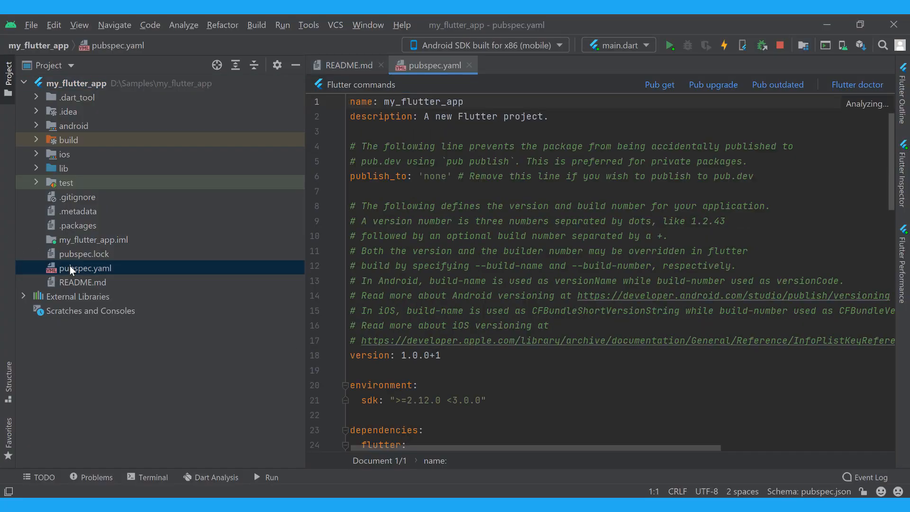
scroll(down, 3)
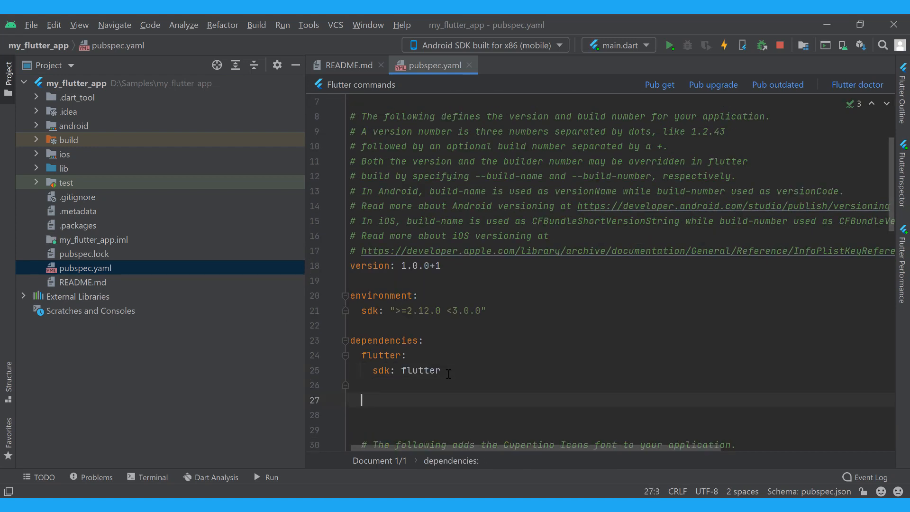
text(alan_voice: 2.2.0)
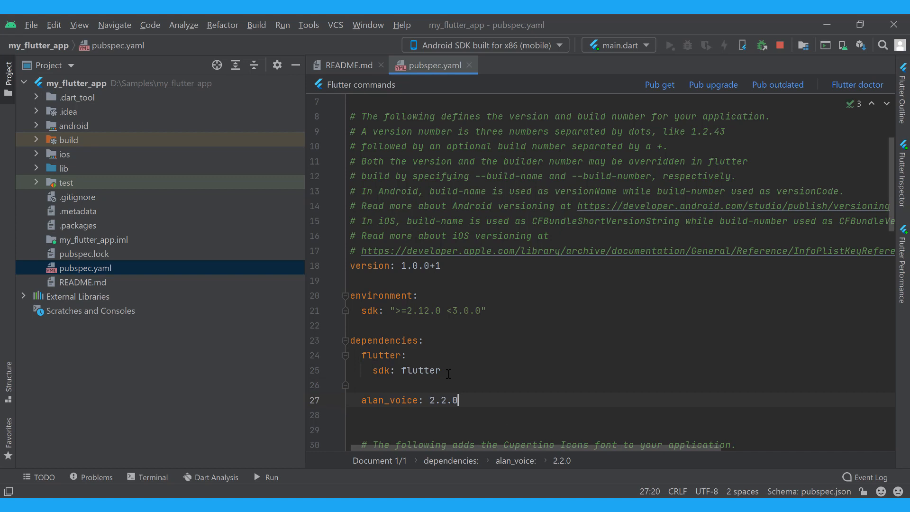
click(659, 84)
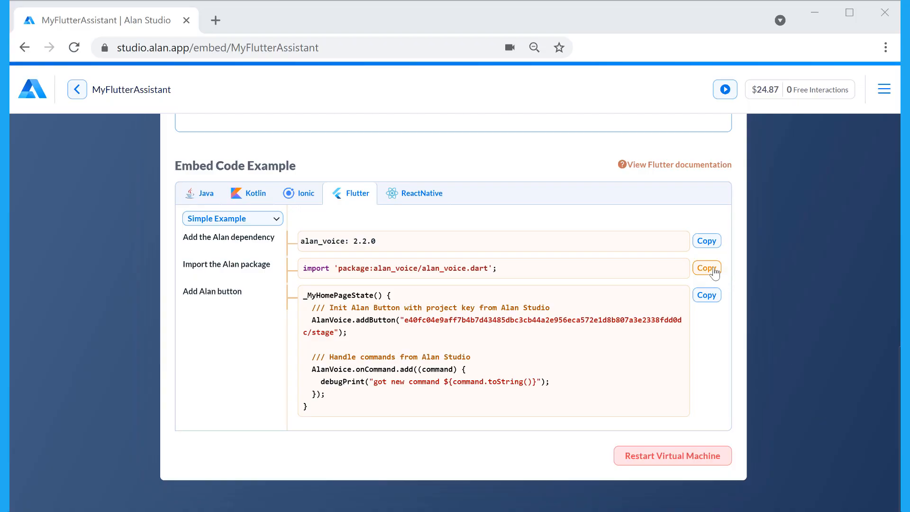
Step: Paste "import 'package:alan_voice/alan_voice.dart';" at line 1 of lib/main.dart
click(706, 267)
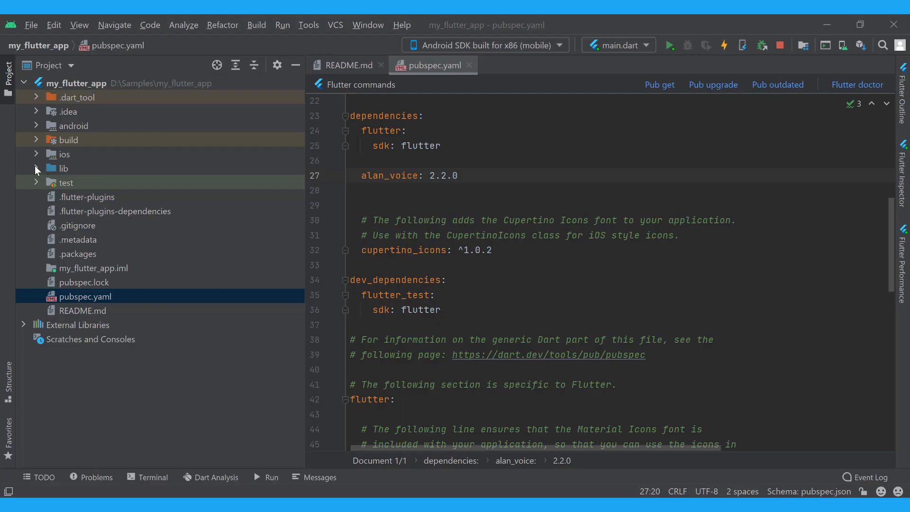
click(35, 168)
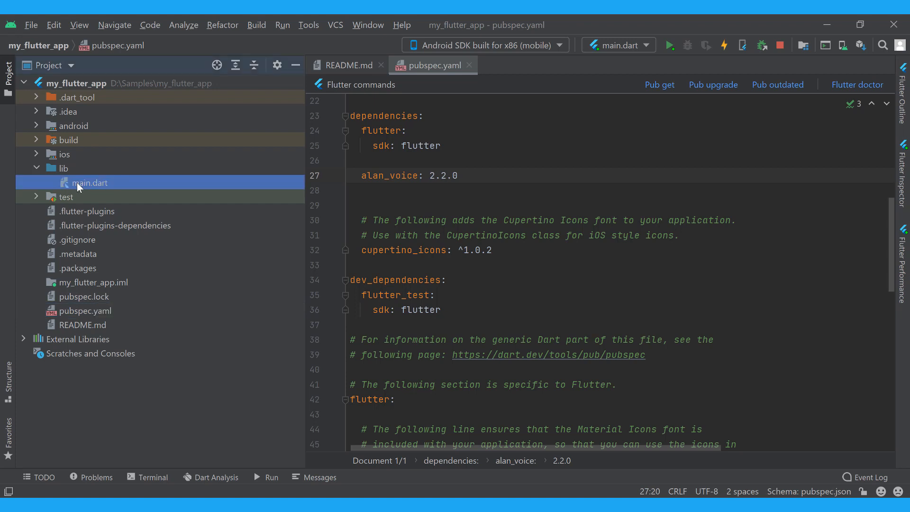
double_click(90, 182)
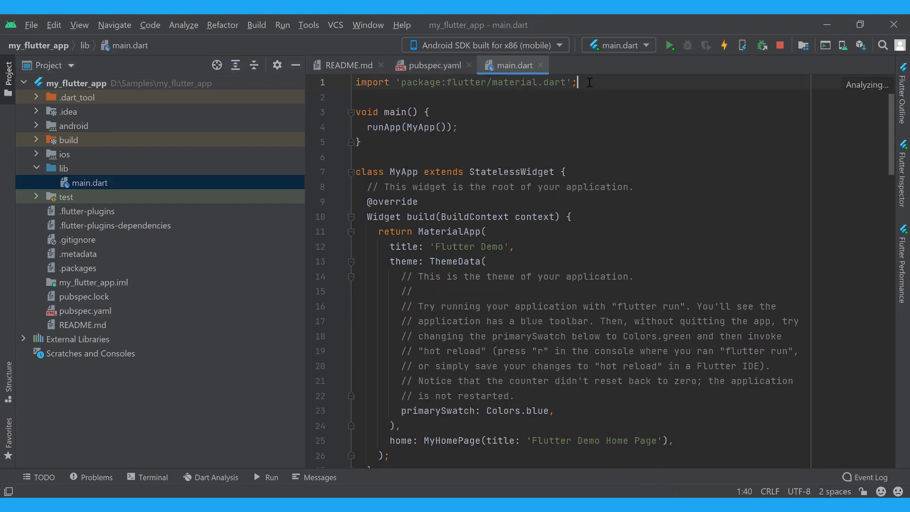
text(import 'package:alan_voice/alan_voice.dart';)
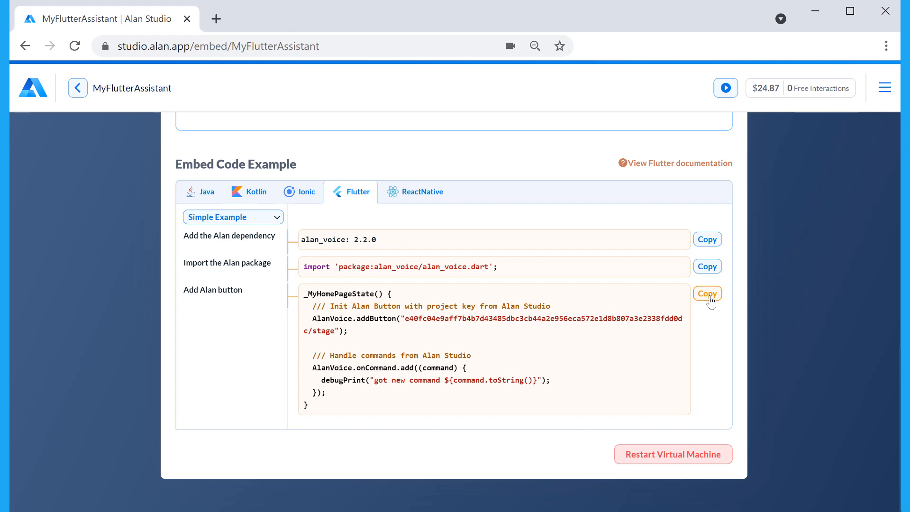
Step: Paste the Alan button snippet into _MyHomePageState and add buttonAlign: AlanVoice.BUTTON_ALIGN_LEFT
click(706, 293)
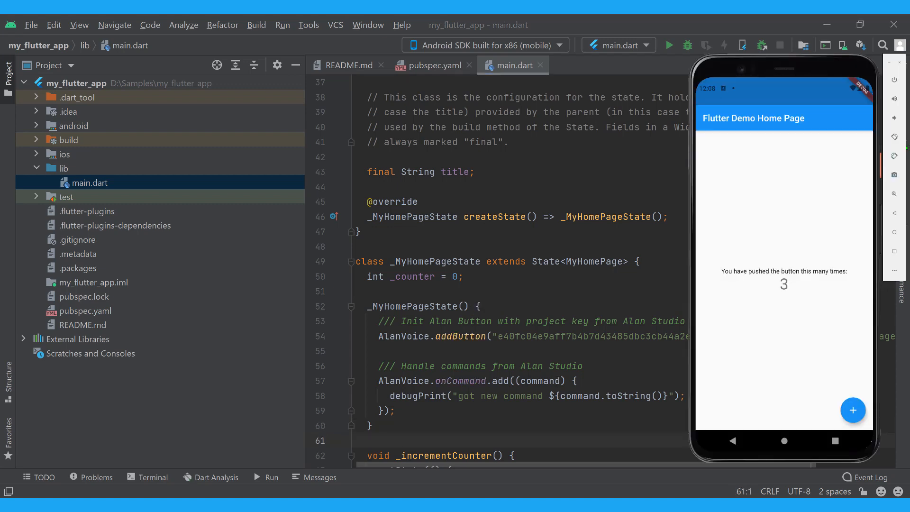
mouse_move(868, 419)
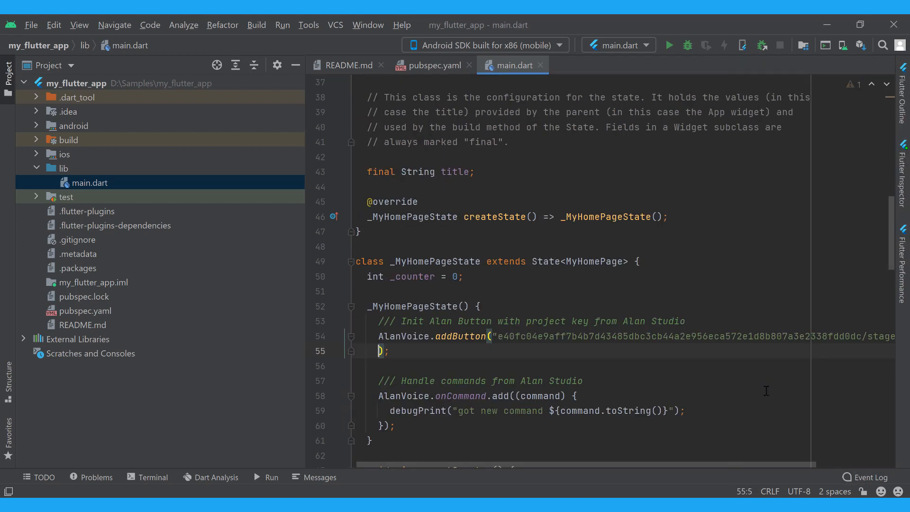
text(buttonAlign:)
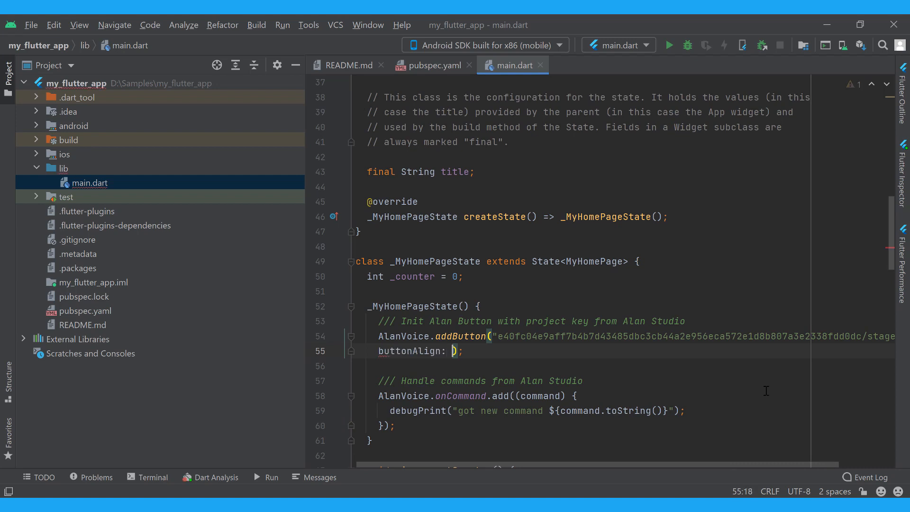
text(AlanVoice.BUTTON_ALIGN_LE)
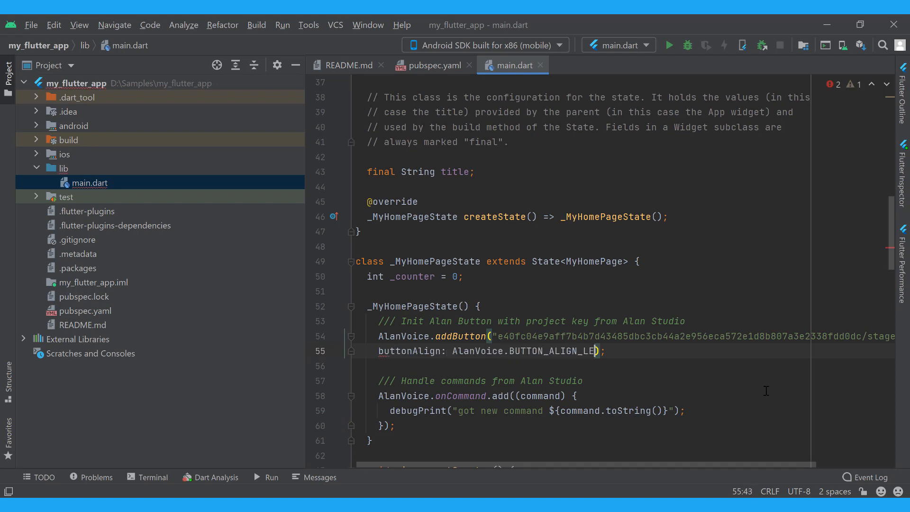
text(FT)
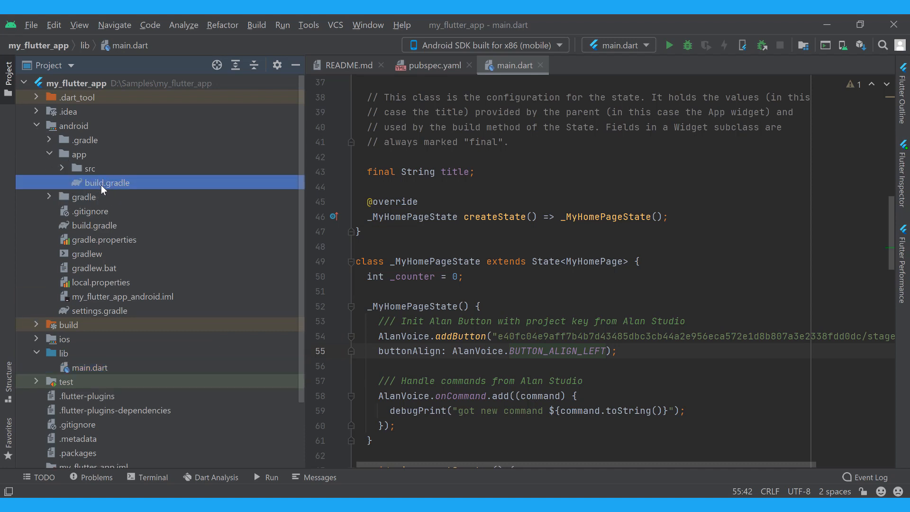
Step: Set minSdkVersion to 21 in android/app/build.gradle and return to main.dart
double_click(107, 181)
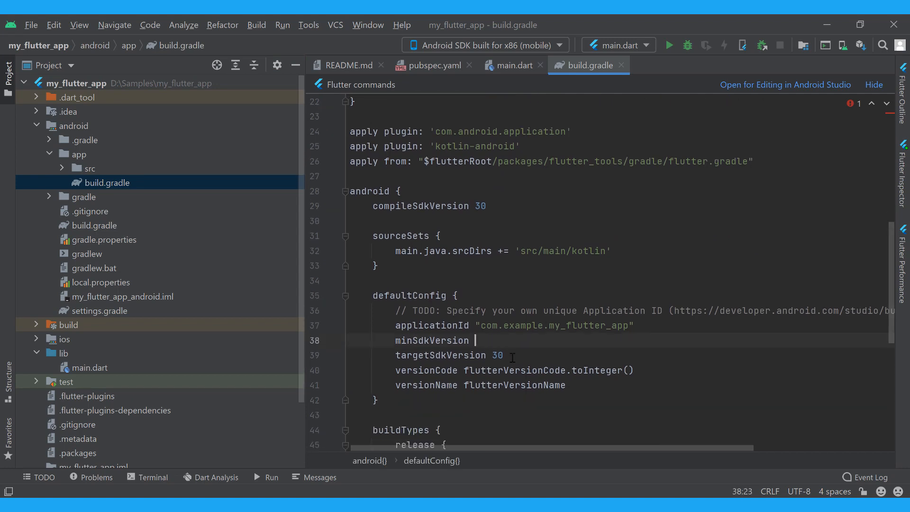
text(21)
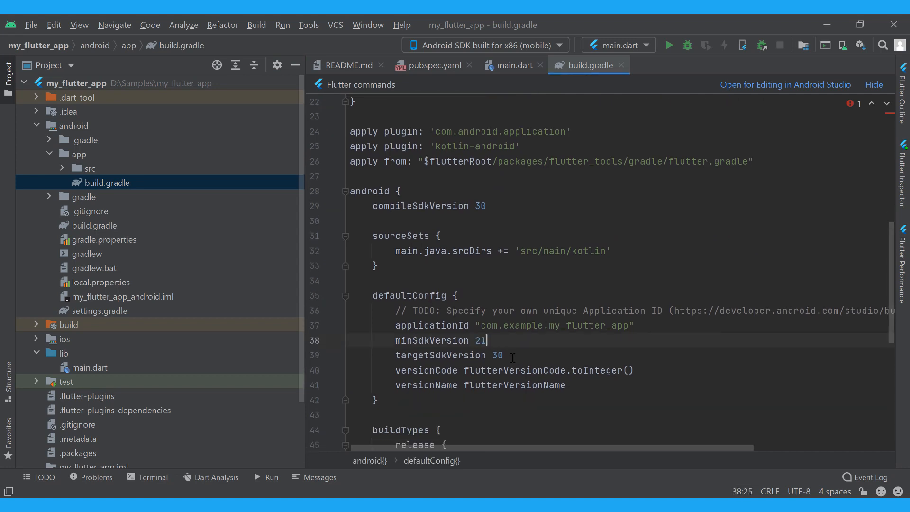
click(512, 65)
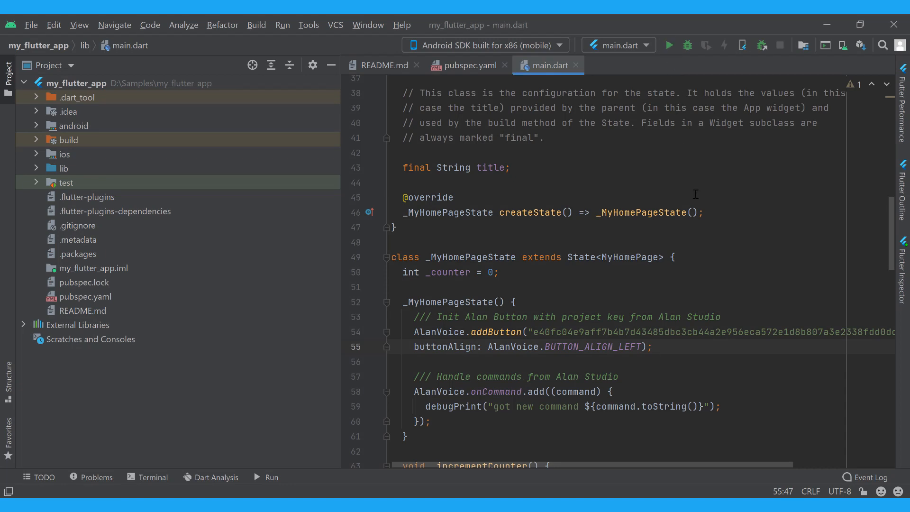
Step: Switch from Android Studio back to the MyFlutterAssistant script in Alan Studio
click(668, 45)
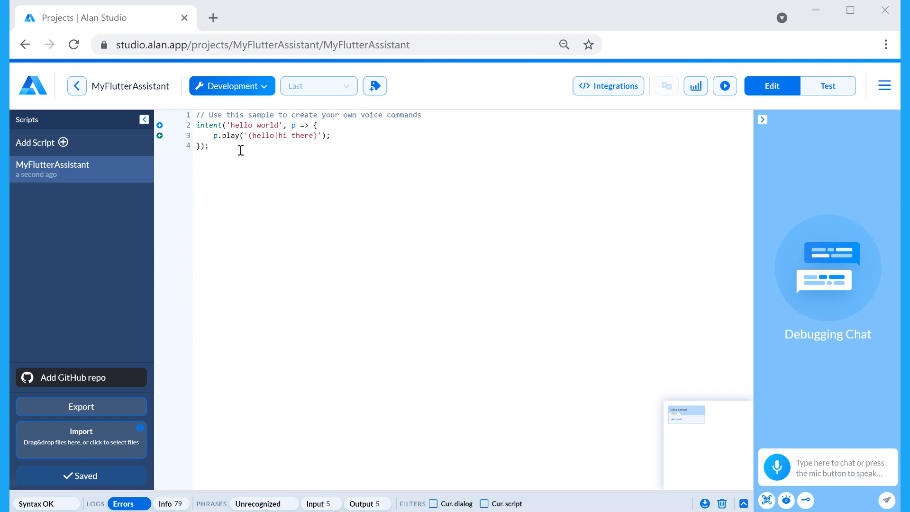
Step: Write intent 'What is your name?' answering 'It is Alan, and yours?' and save the script
text(intent(''))
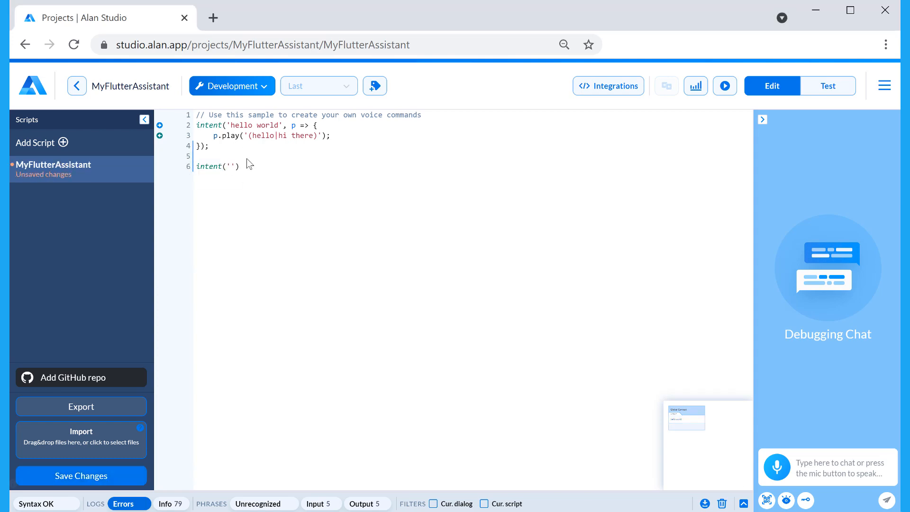
text(What is your name?)
text(p.play)
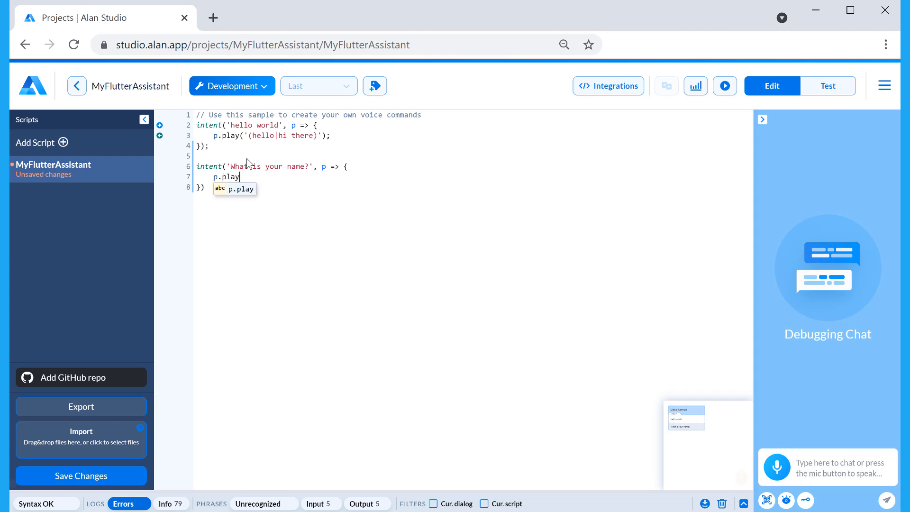
text(('It is Alan, and your'))
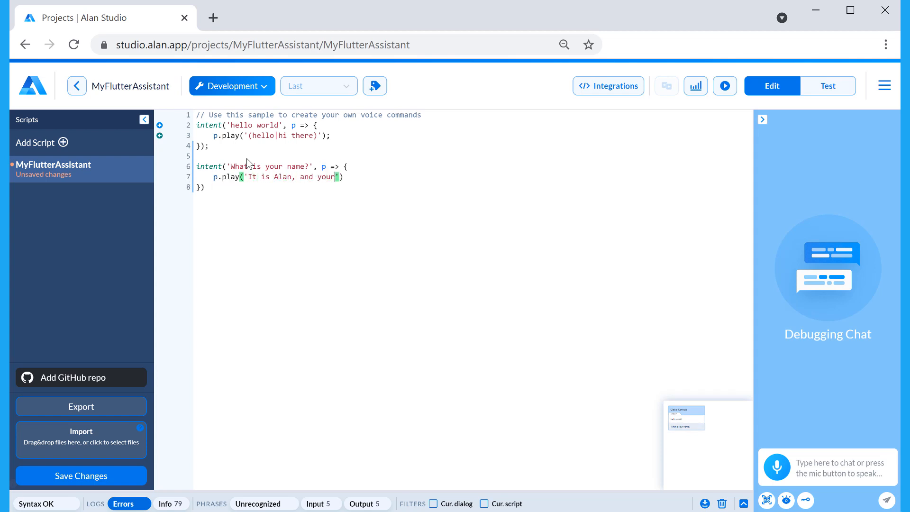
click(80, 474)
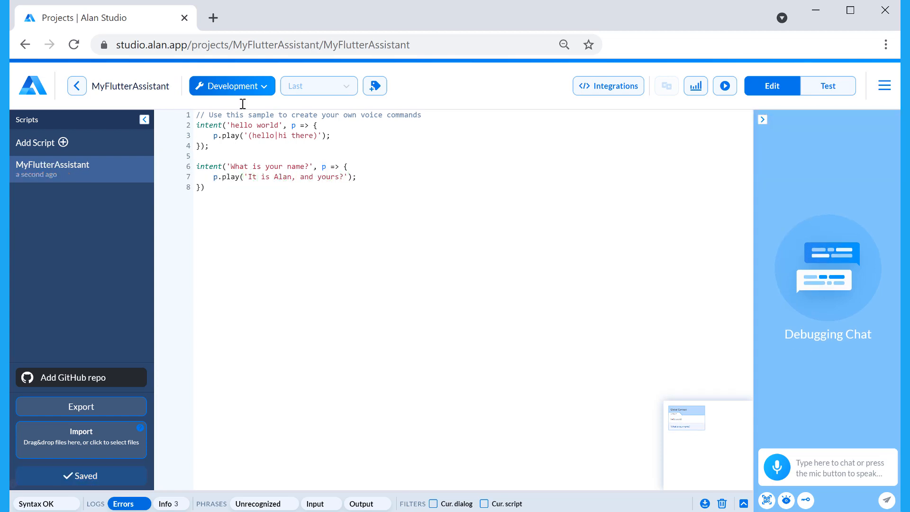